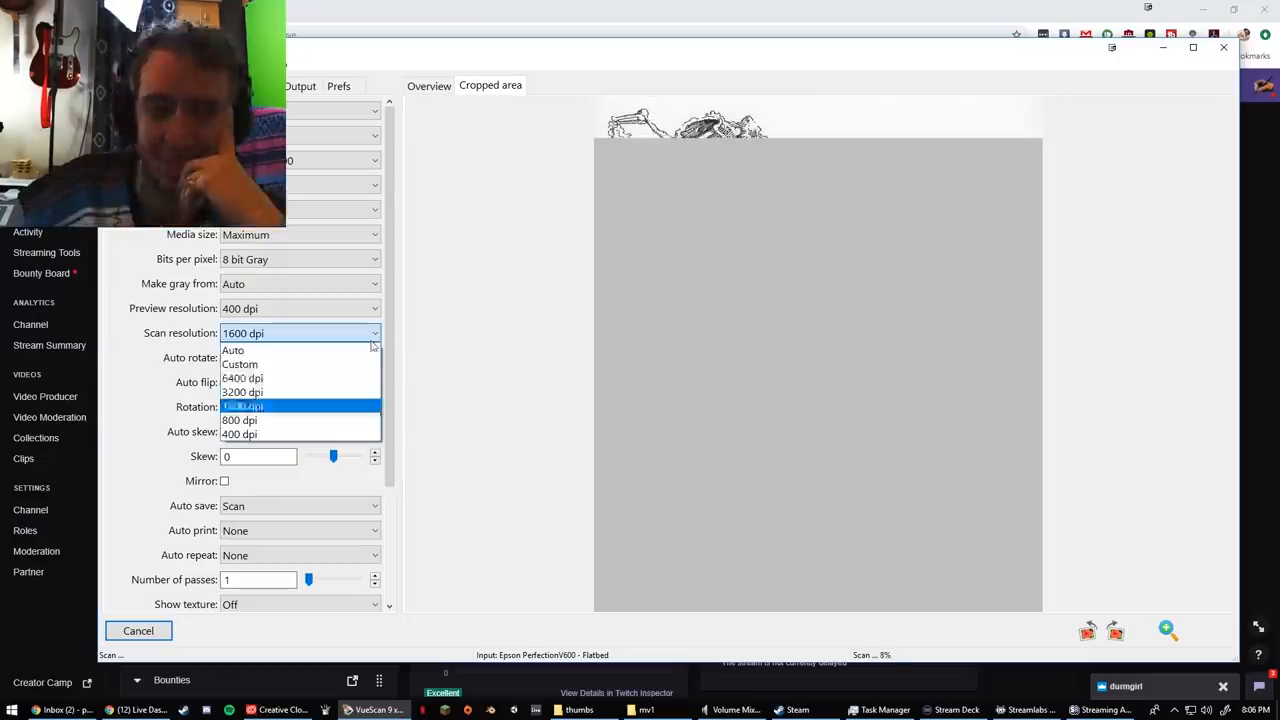
# Choose 1600 dpi as the scan resolution for the 8-bit gray ink drawing scan.
pyautogui.click(244, 408)
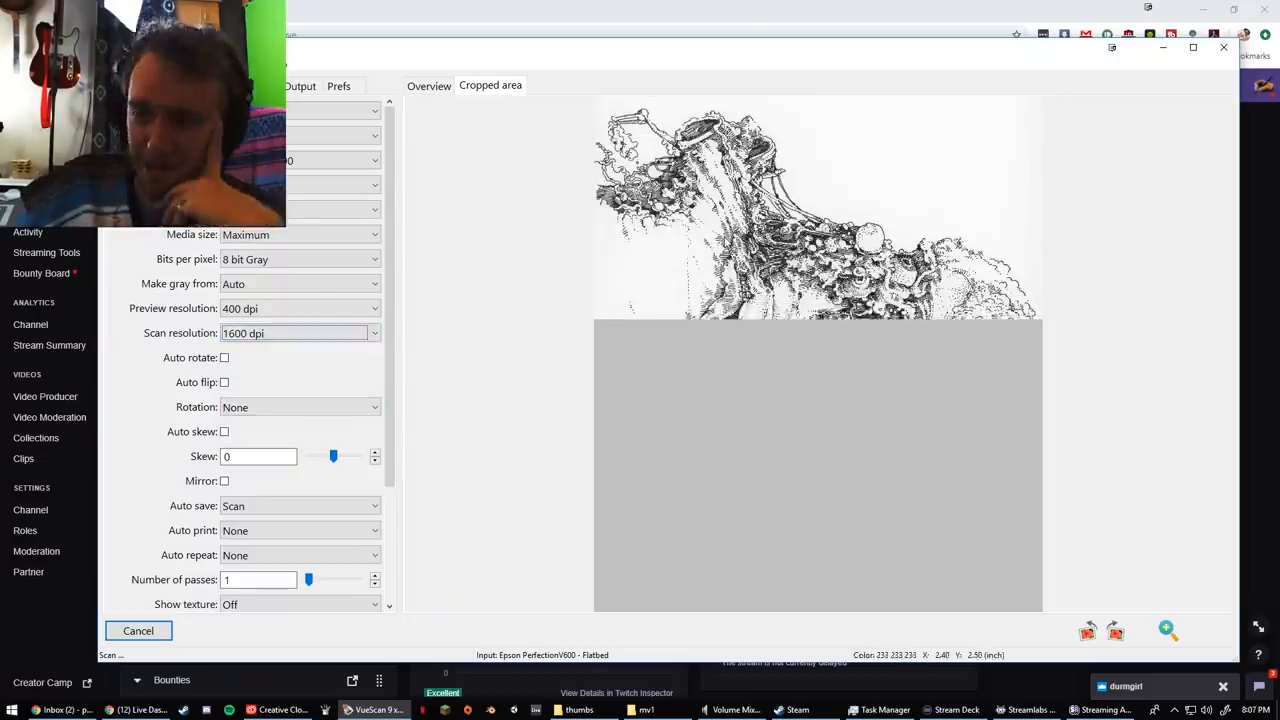